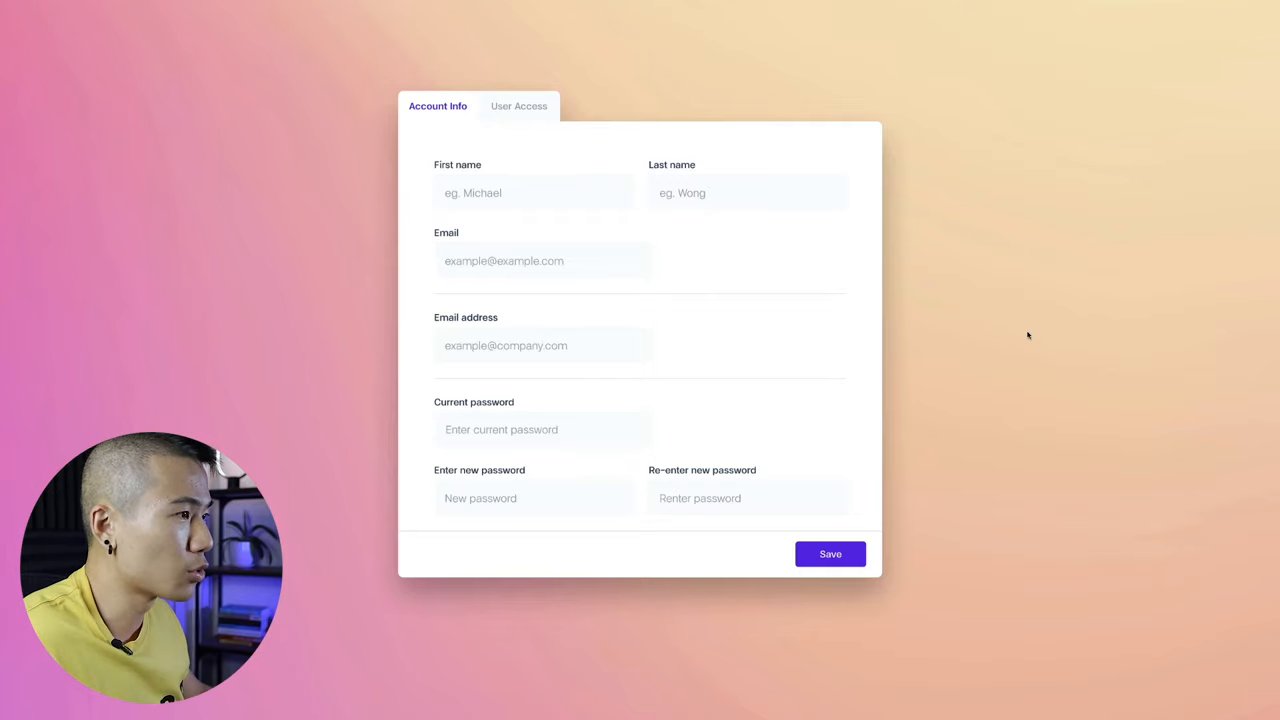
mouse_move(572, 430)
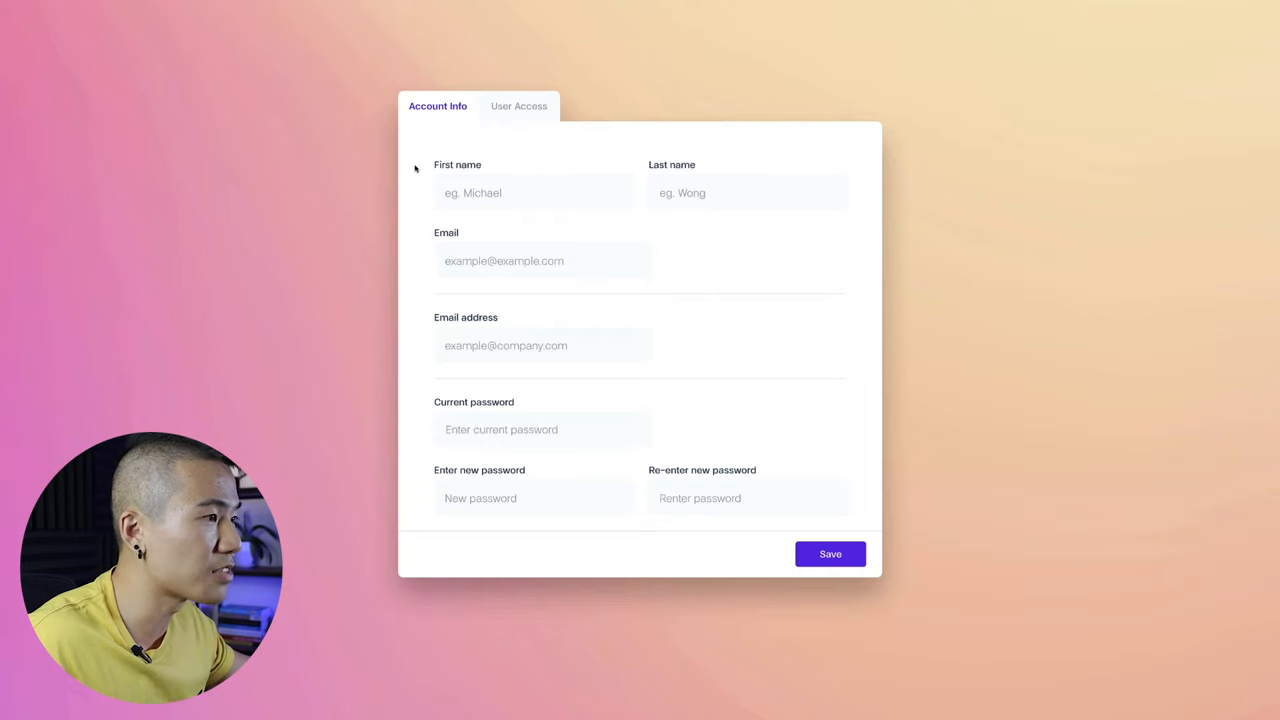
mouse_move(436, 144)
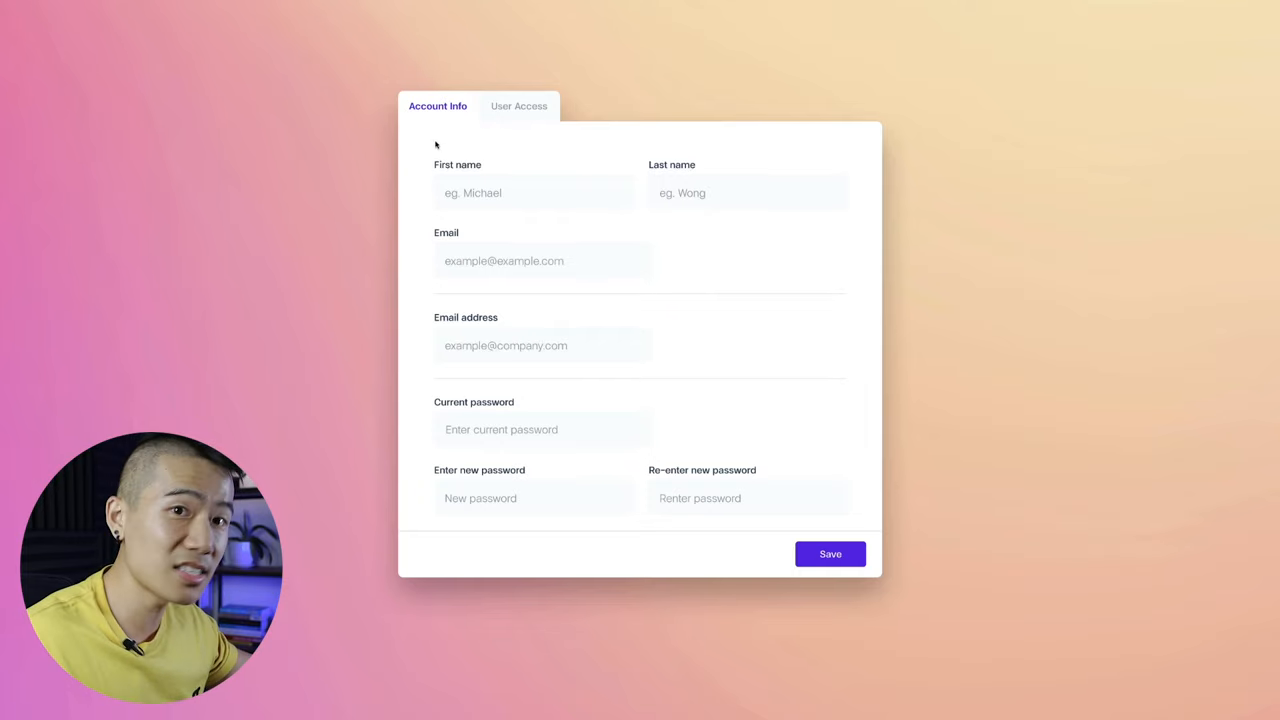
mouse_move(908, 238)
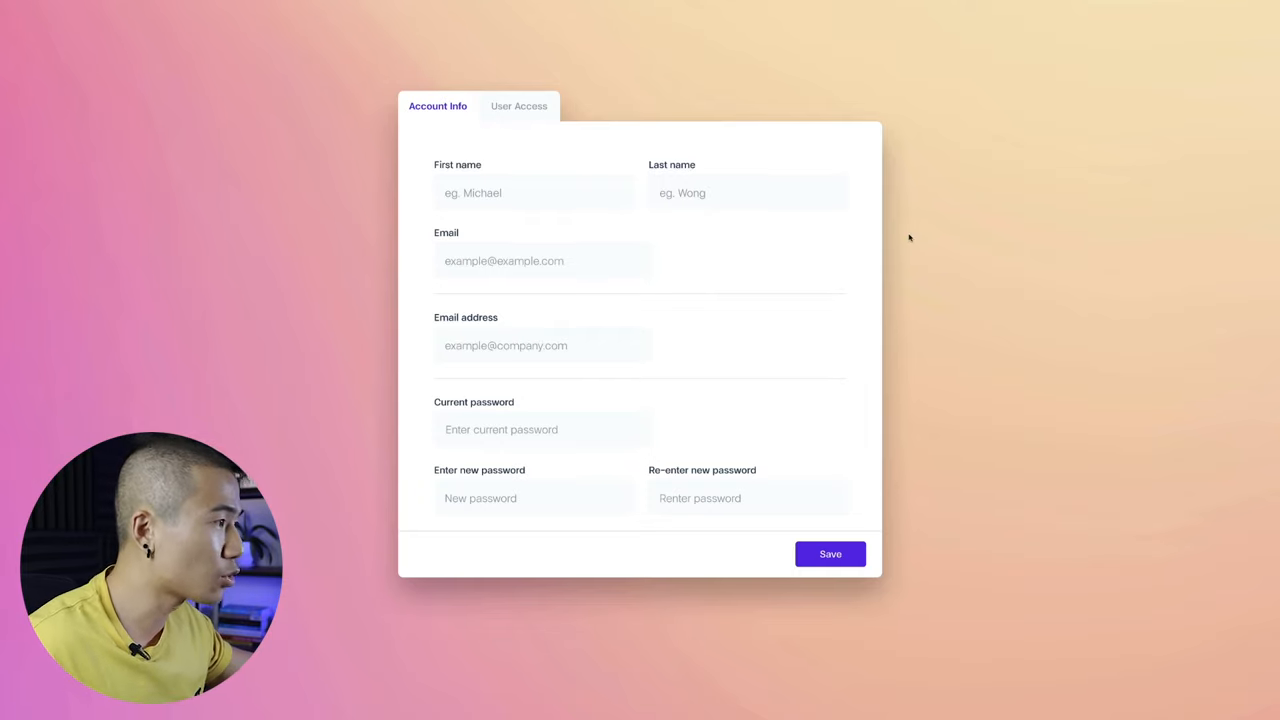
mouse_move(844, 678)
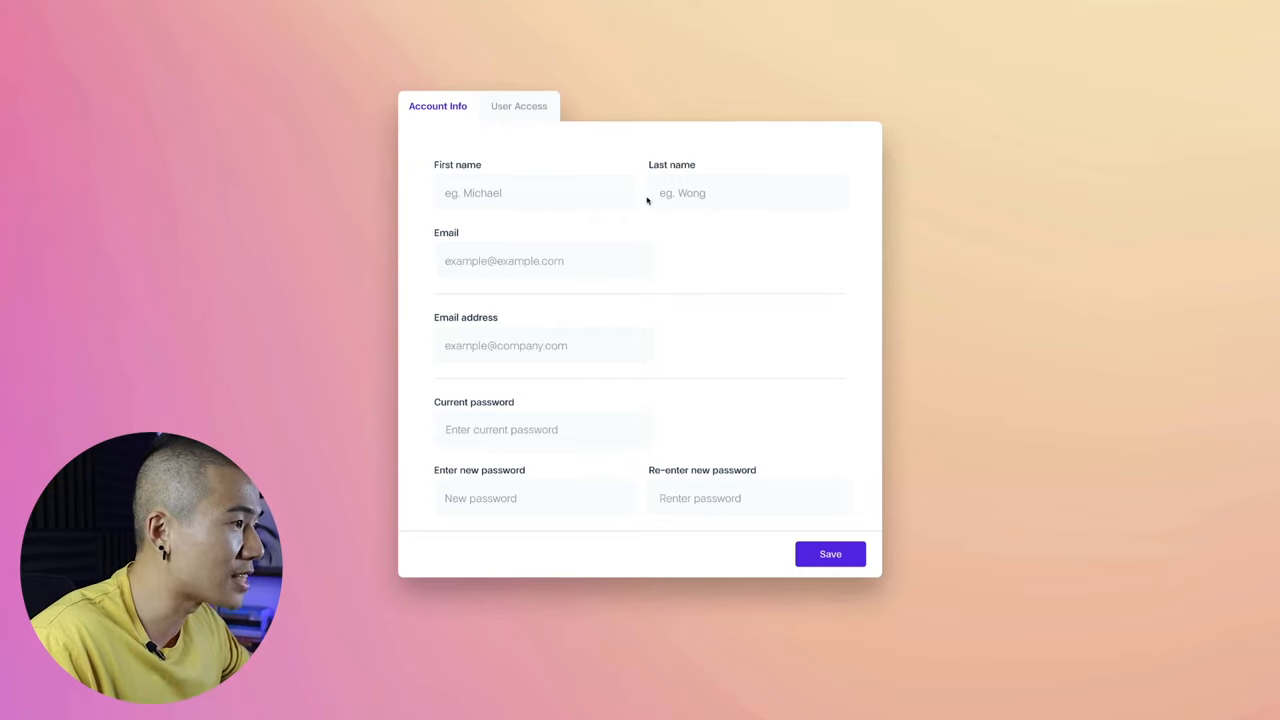
mouse_move(636, 192)
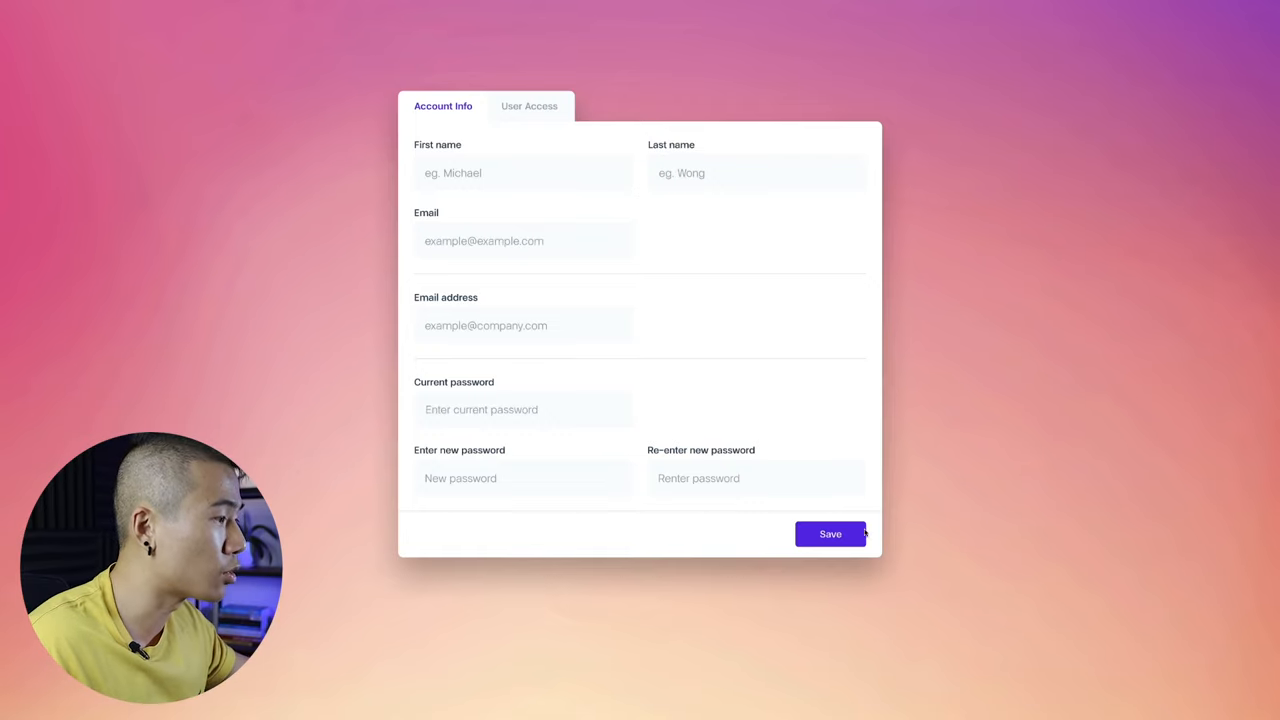
mouse_move(836, 236)
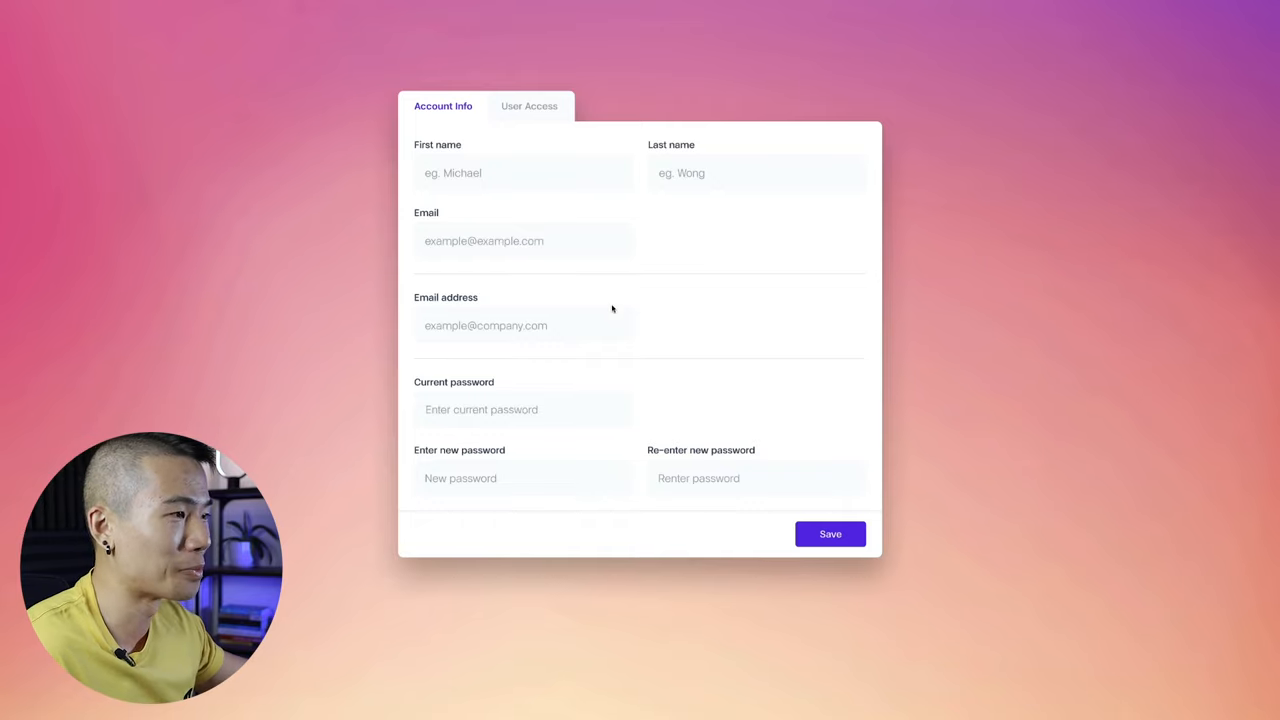
mouse_move(608, 356)
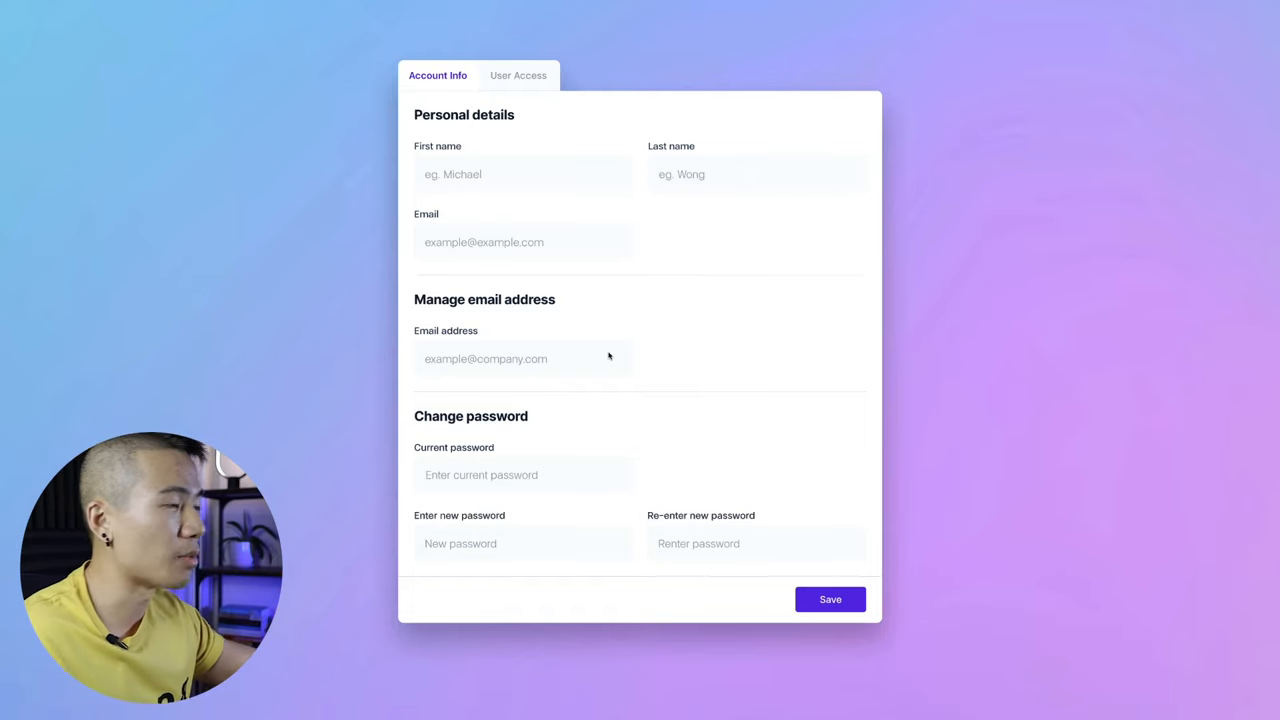
mouse_move(406, 128)
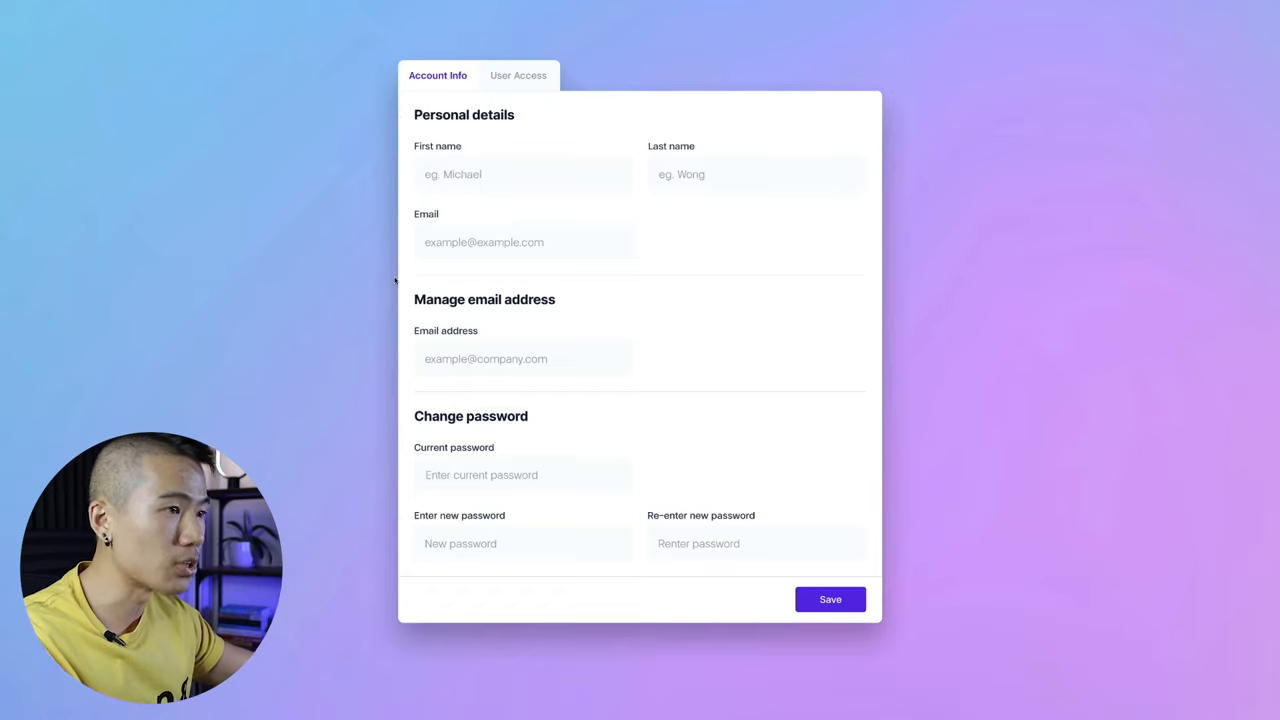
mouse_move(410, 452)
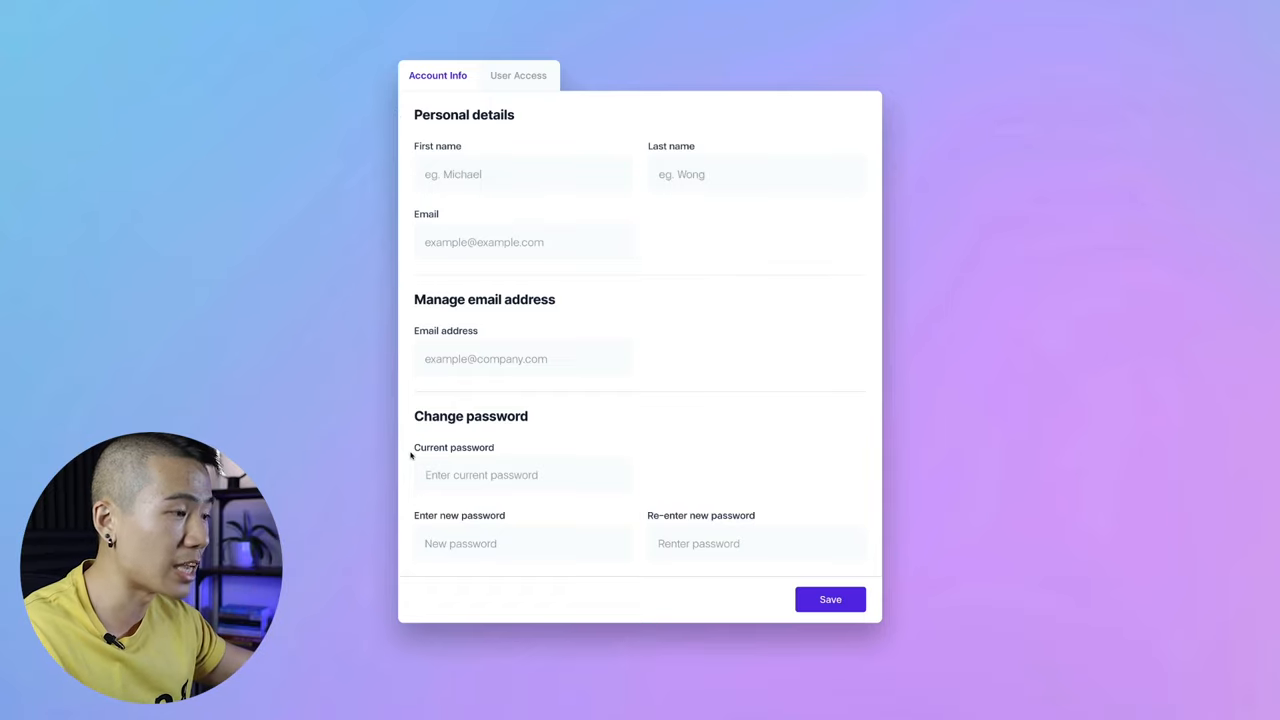
mouse_move(380, 518)
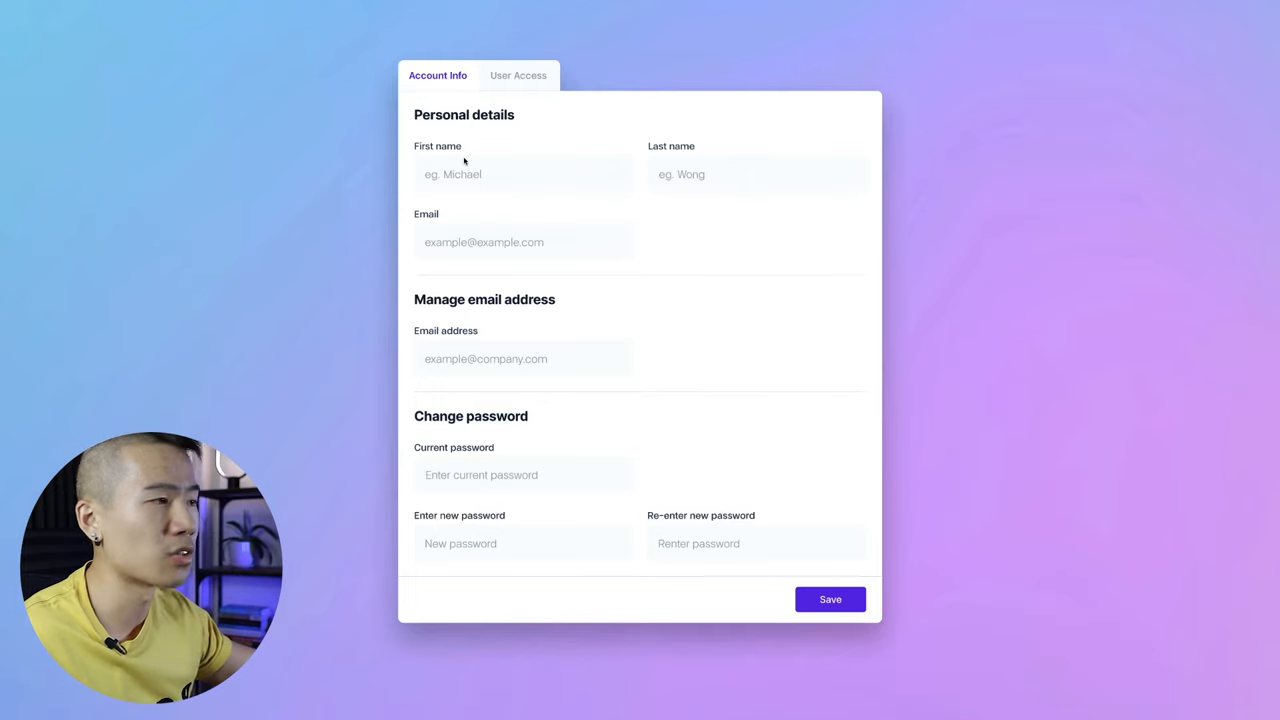
mouse_move(500, 242)
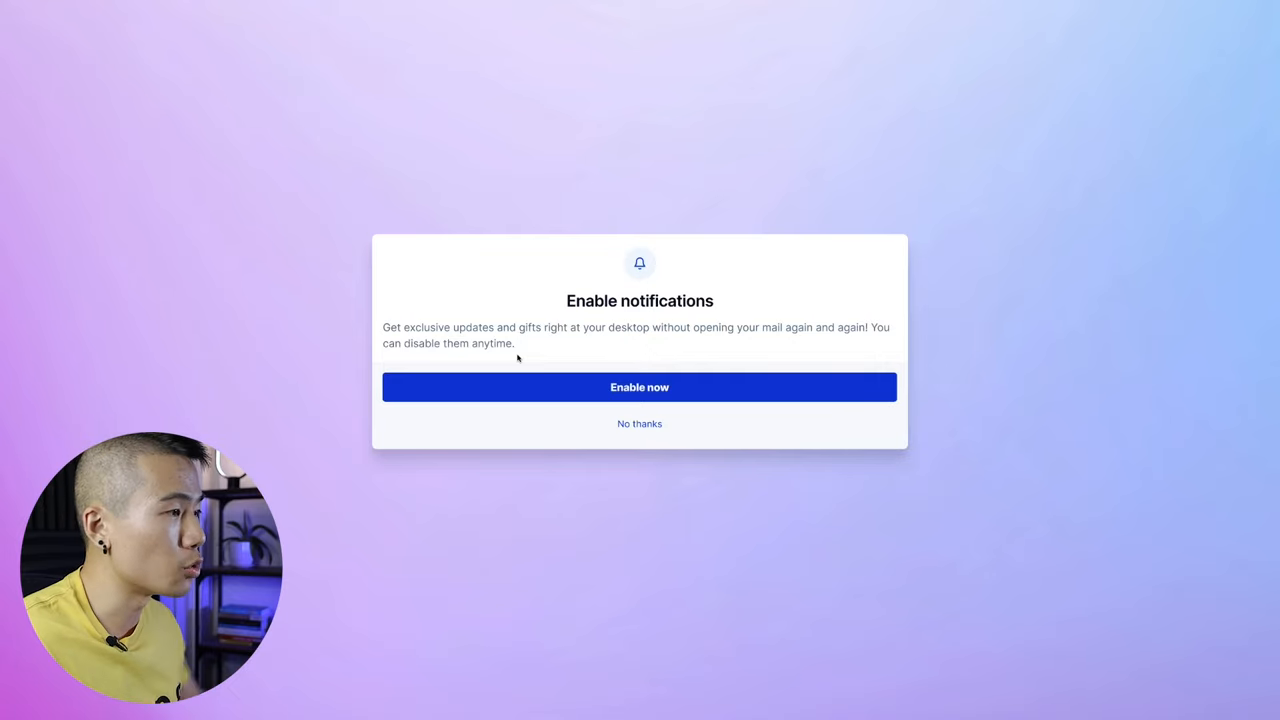
mouse_move(640, 418)
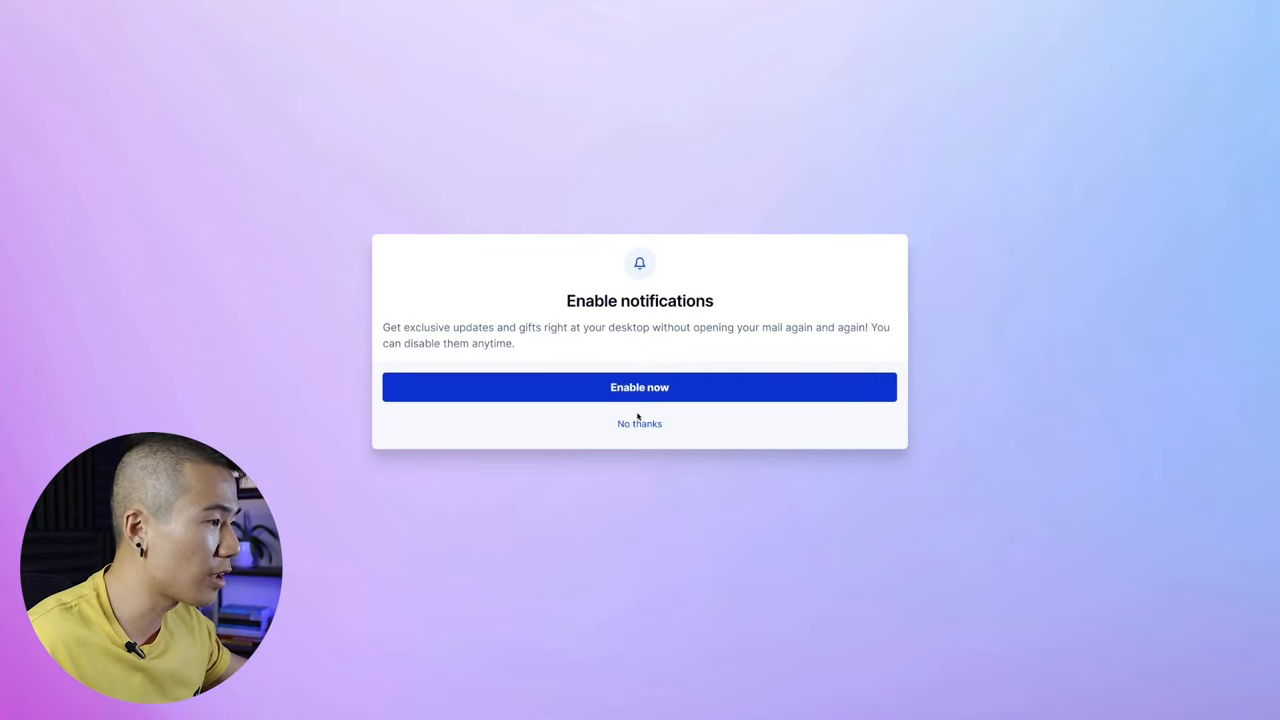